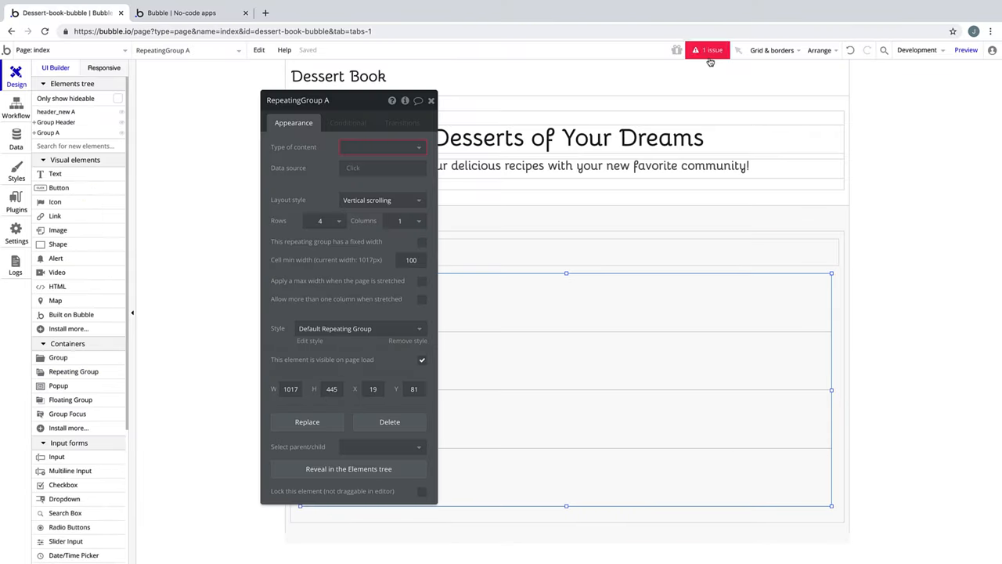
# From the issues list, set the repeating group's Type of content to Recipe.
pyautogui.click(708, 48)
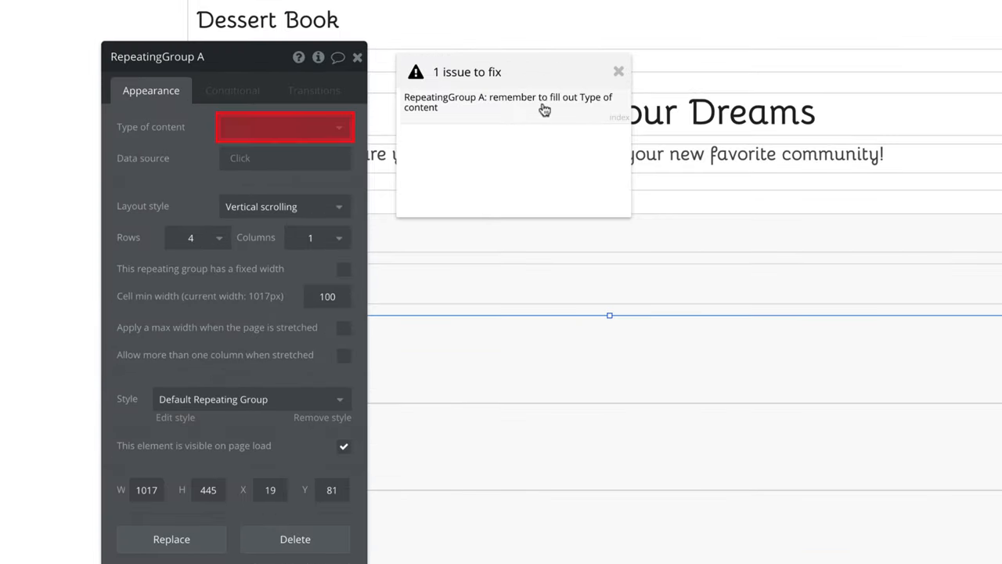
pyautogui.click(285, 127)
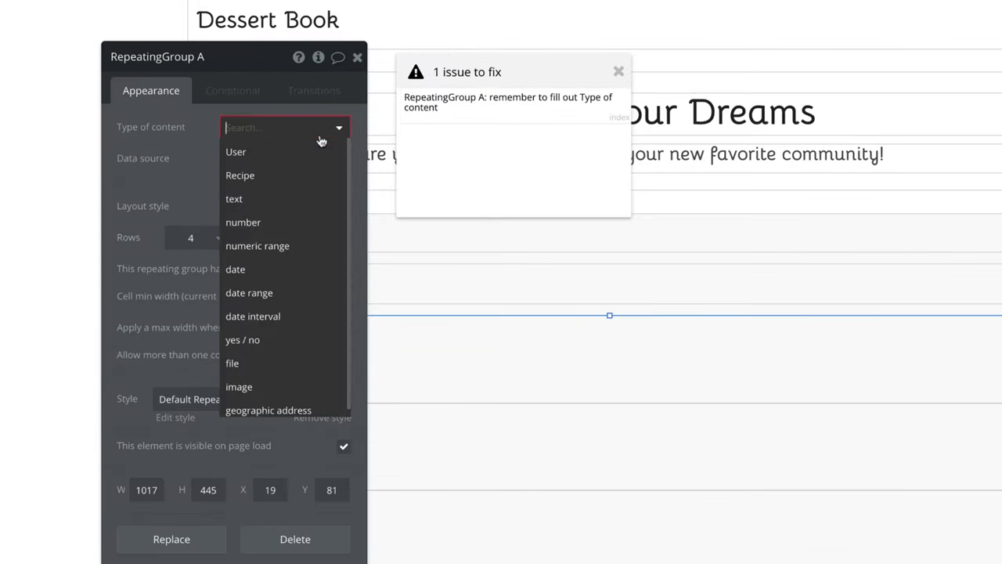
pyautogui.click(240, 176)
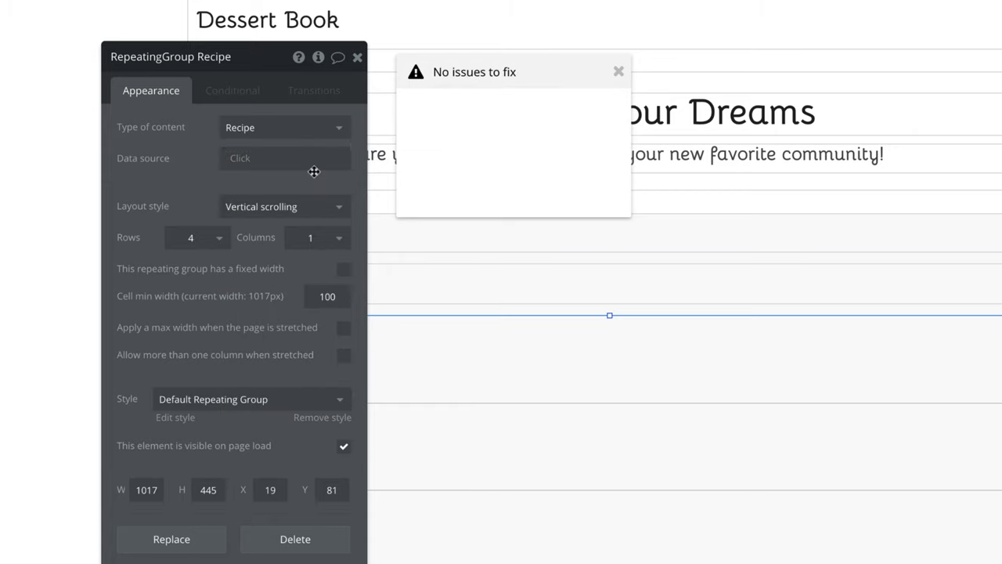
pyautogui.moveTo(420, 421)
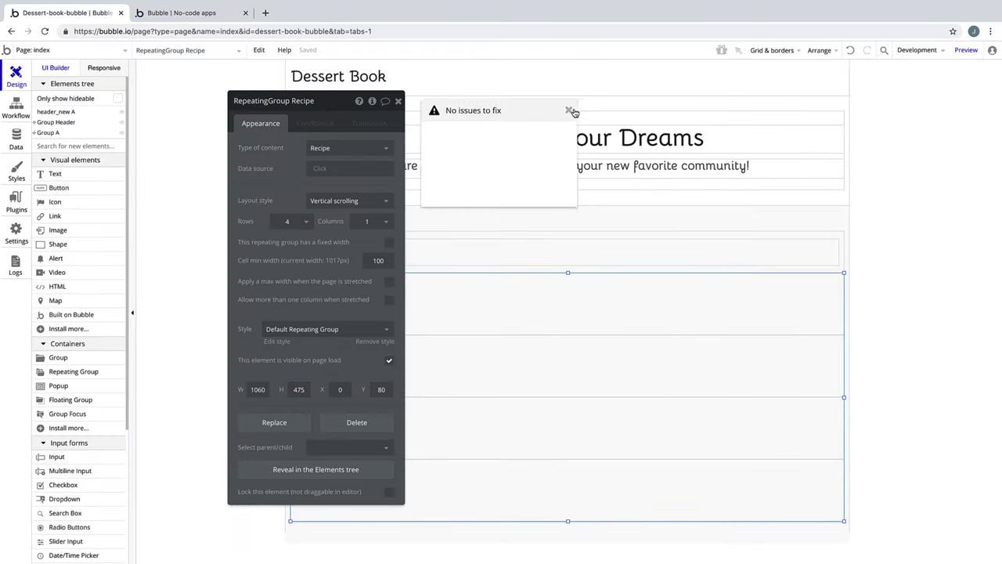
# Dismiss the issues list and switch the list to Ext. vertical scrolling with 3 rows.
pyautogui.click(570, 109)
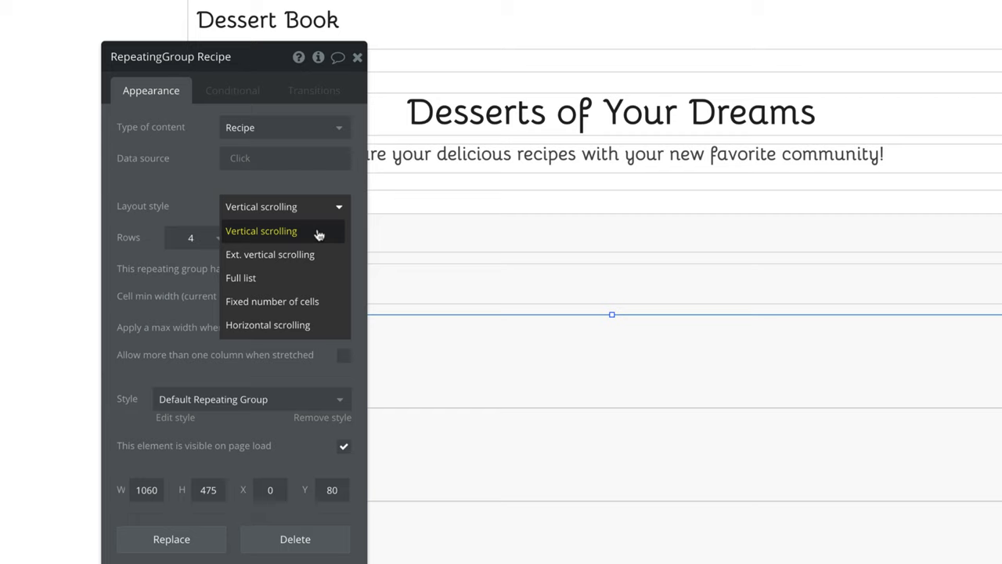
pyautogui.moveTo(317, 263)
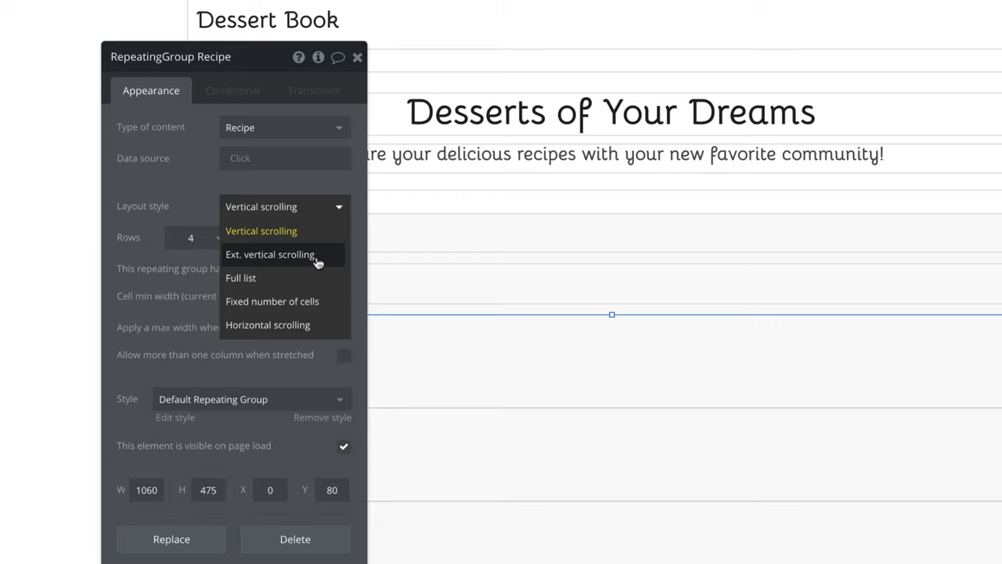
pyautogui.moveTo(315, 281)
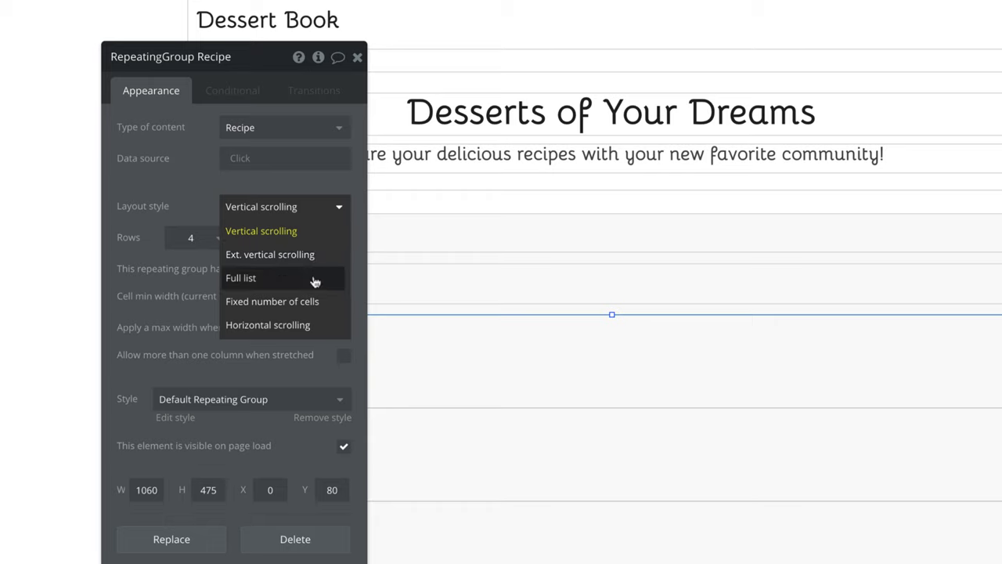
pyautogui.moveTo(317, 304)
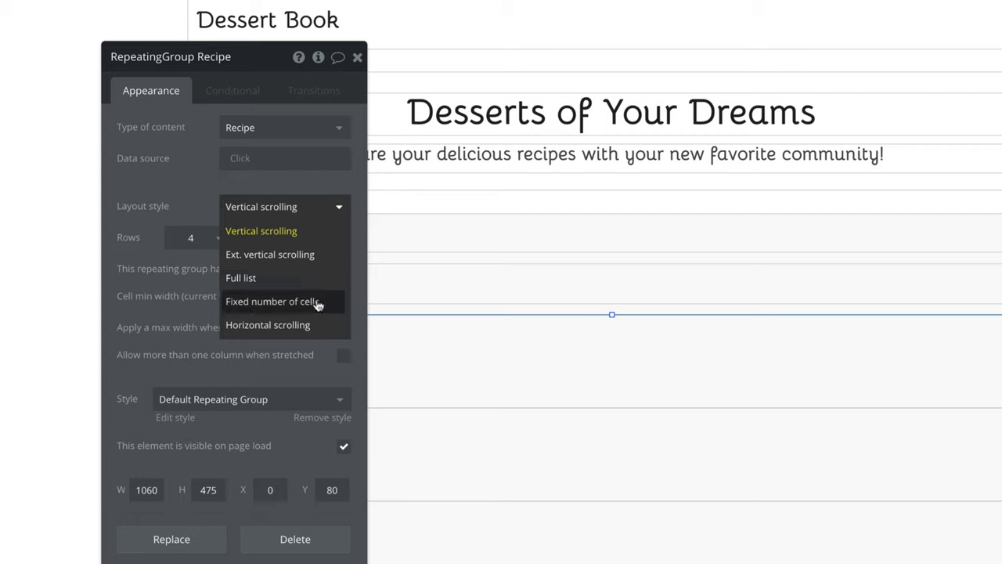
pyautogui.moveTo(316, 321)
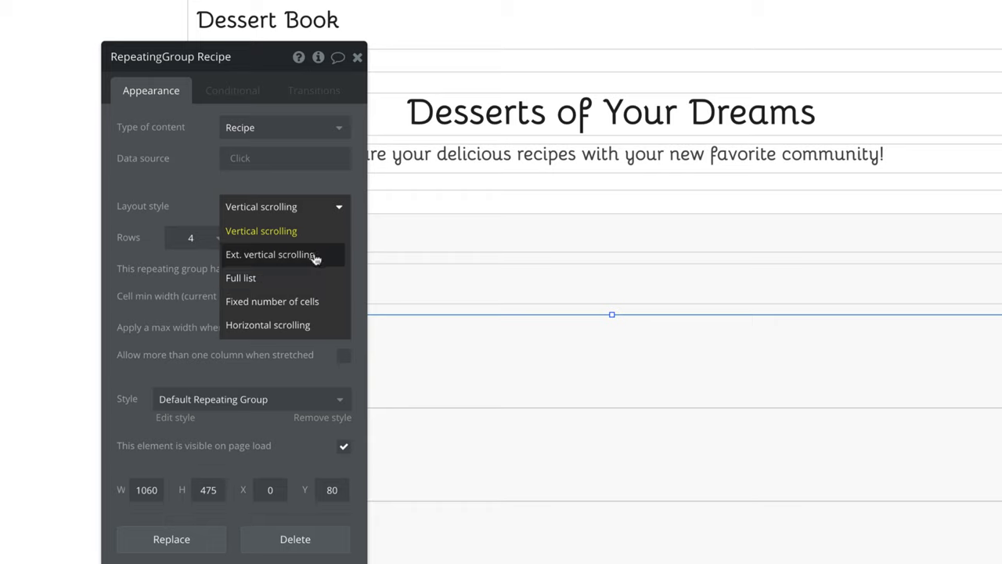
pyautogui.click(269, 253)
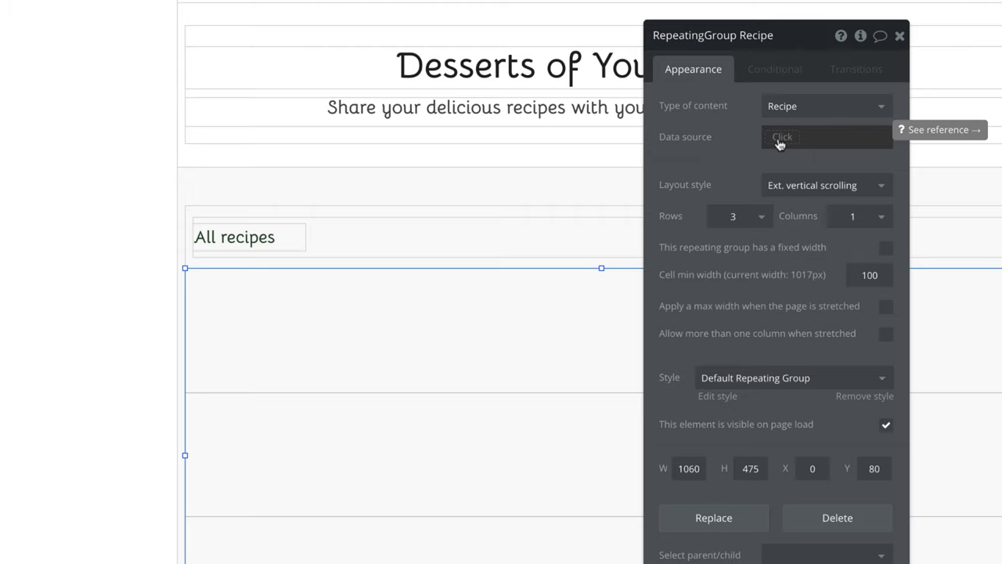
# Set the data source to Do a search for Recipe things.
pyautogui.click(783, 138)
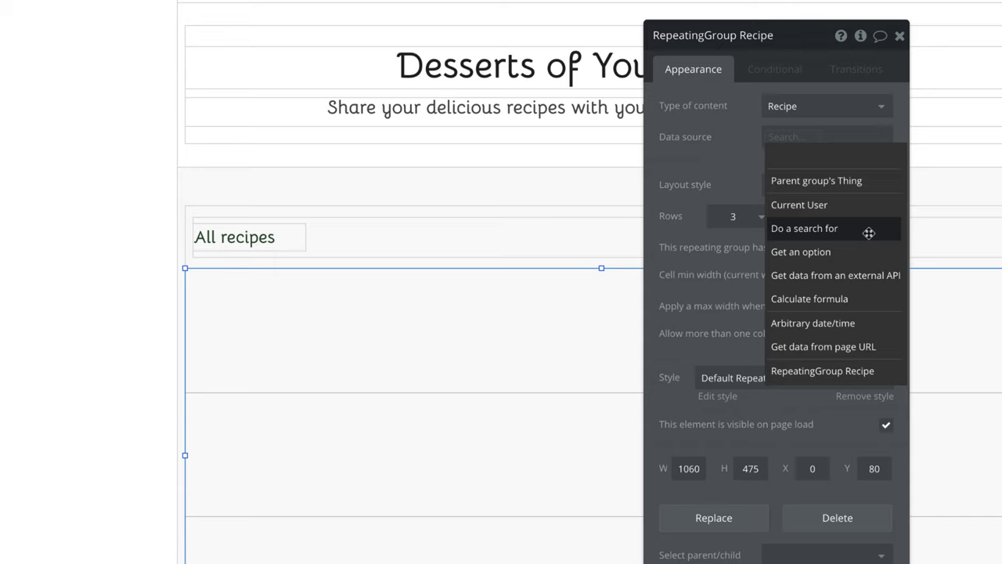
pyautogui.click(804, 229)
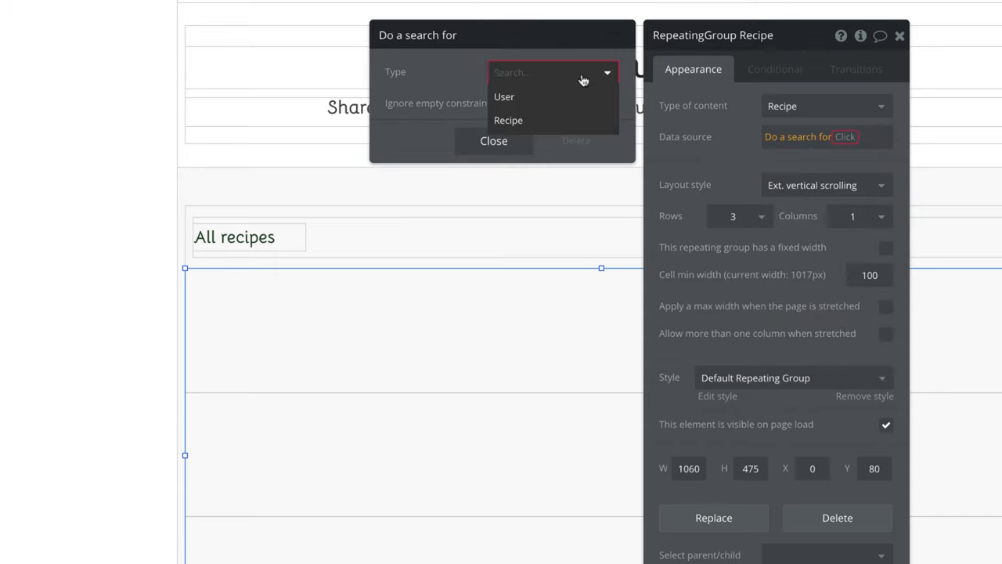
pyautogui.click(507, 119)
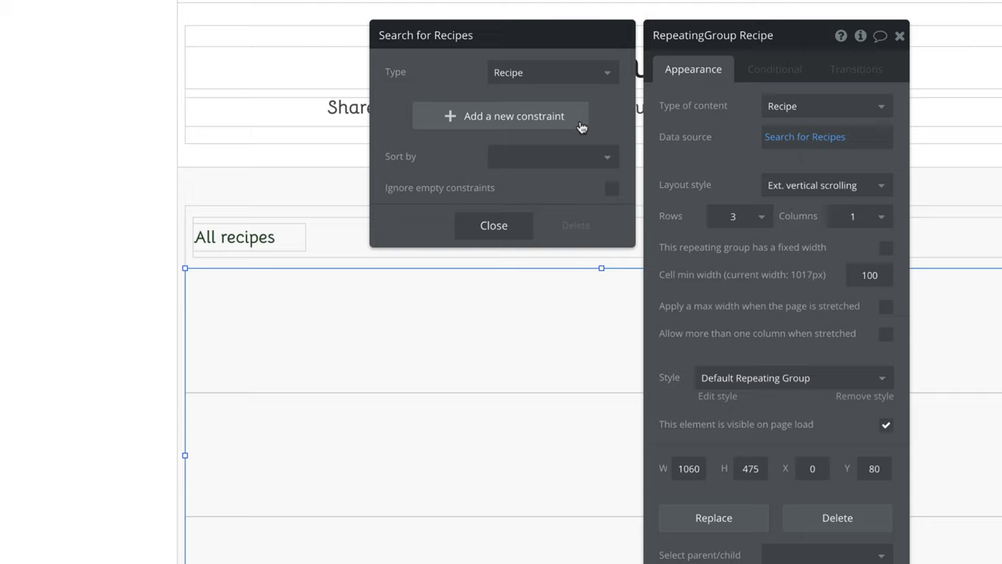
pyautogui.moveTo(553, 157)
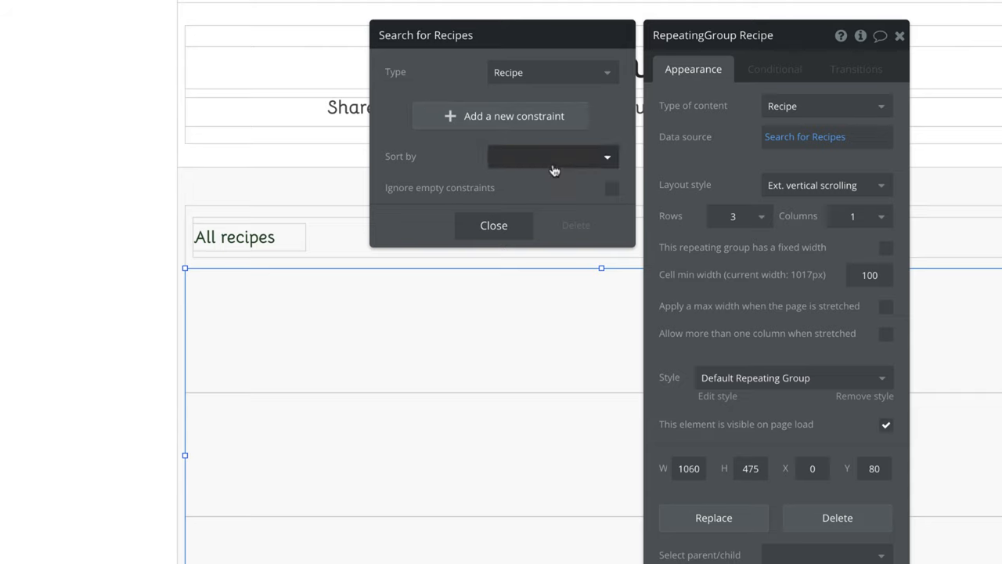
# Sort the search by Created Date, Descending yes, so newest recipes come first.
pyautogui.click(551, 156)
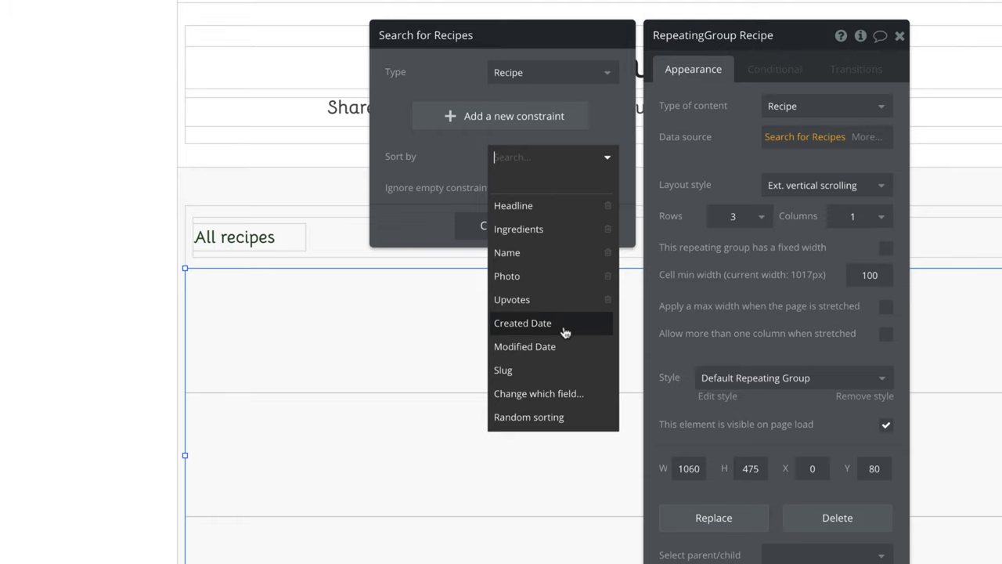
pyautogui.click(523, 322)
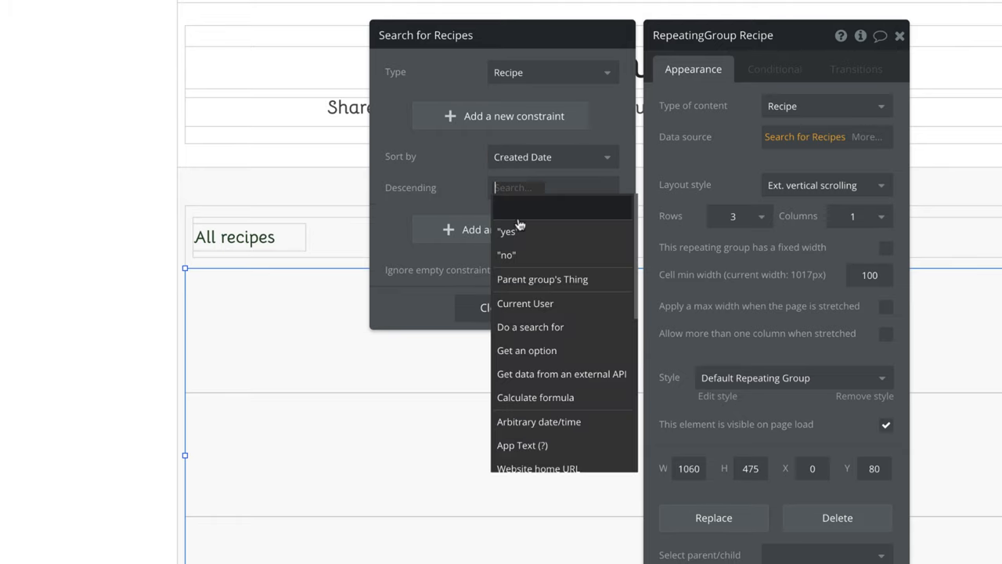
pyautogui.click(507, 230)
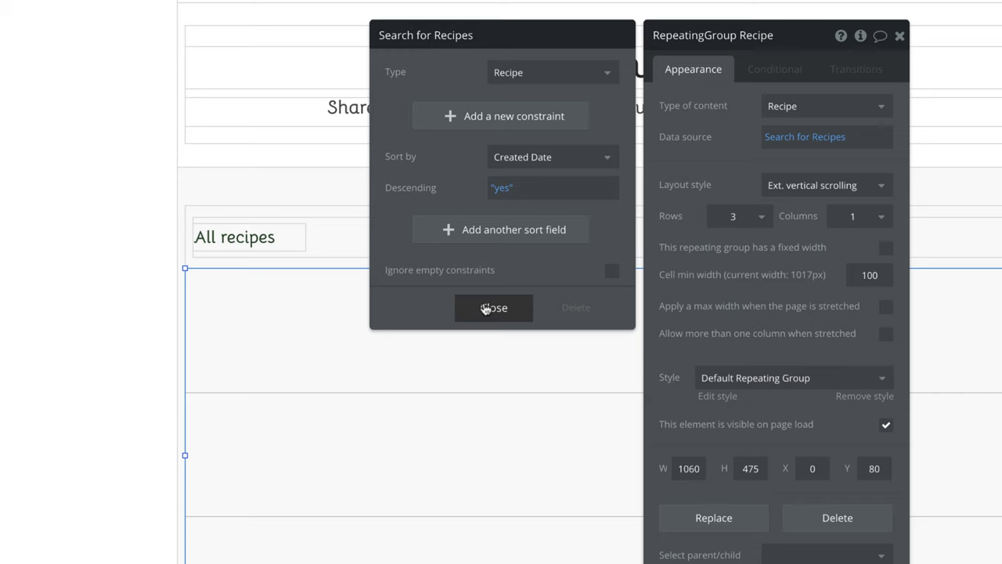
pyautogui.click(493, 307)
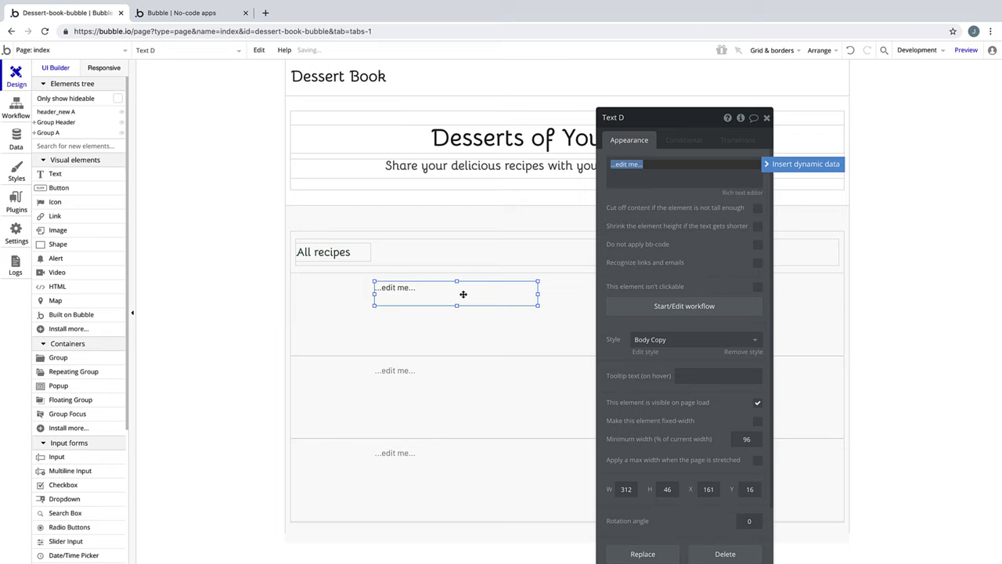
# Show Current cell's Recipe's Name in the text, styled H2 Heading - Dark.
pyautogui.click(805, 164)
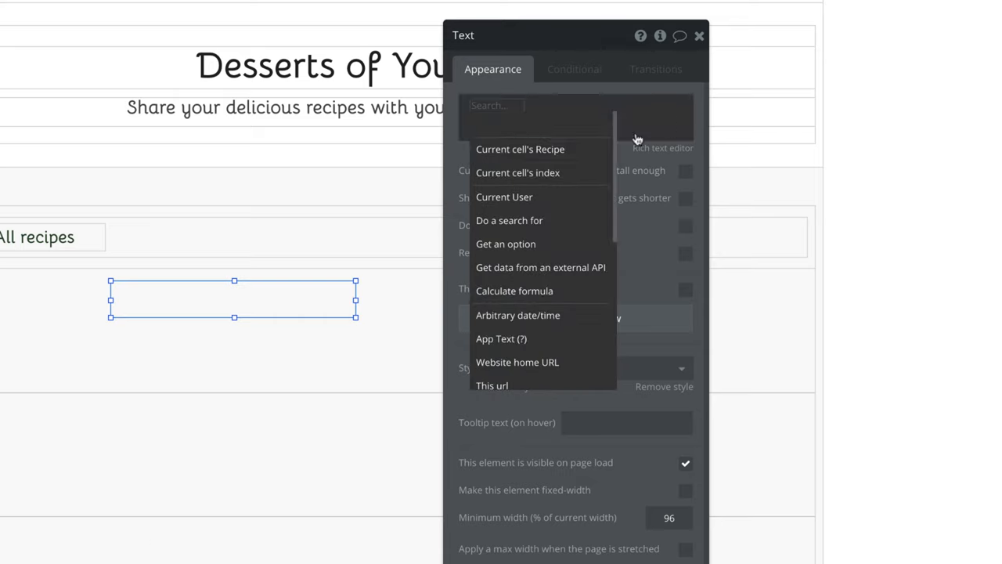
pyautogui.moveTo(570, 161)
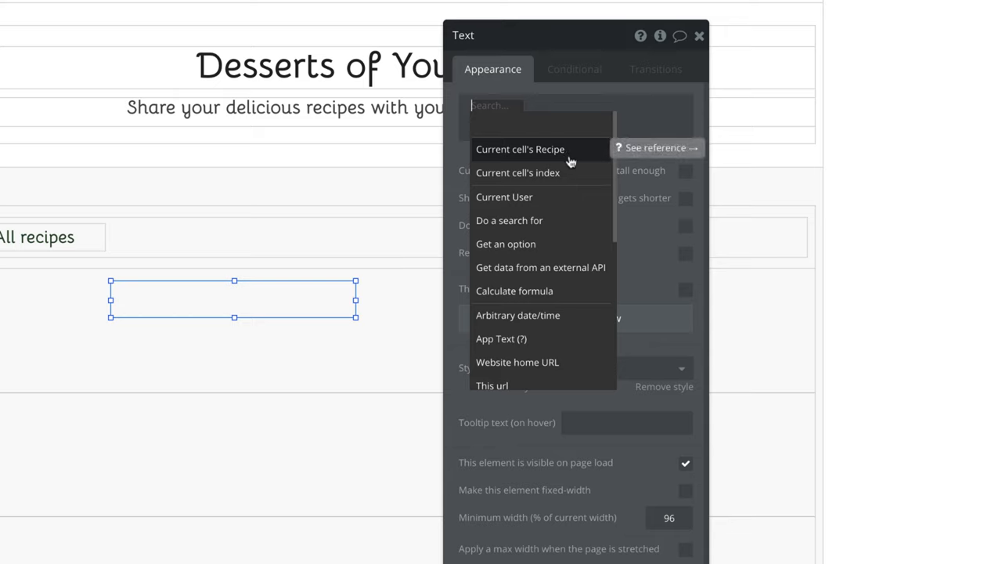
pyautogui.click(520, 149)
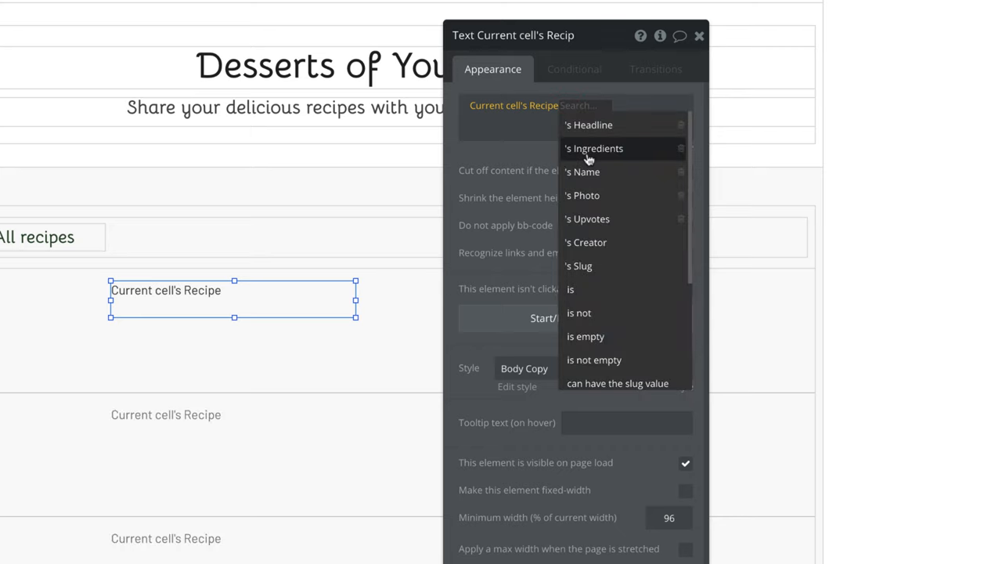
pyautogui.moveTo(623, 171)
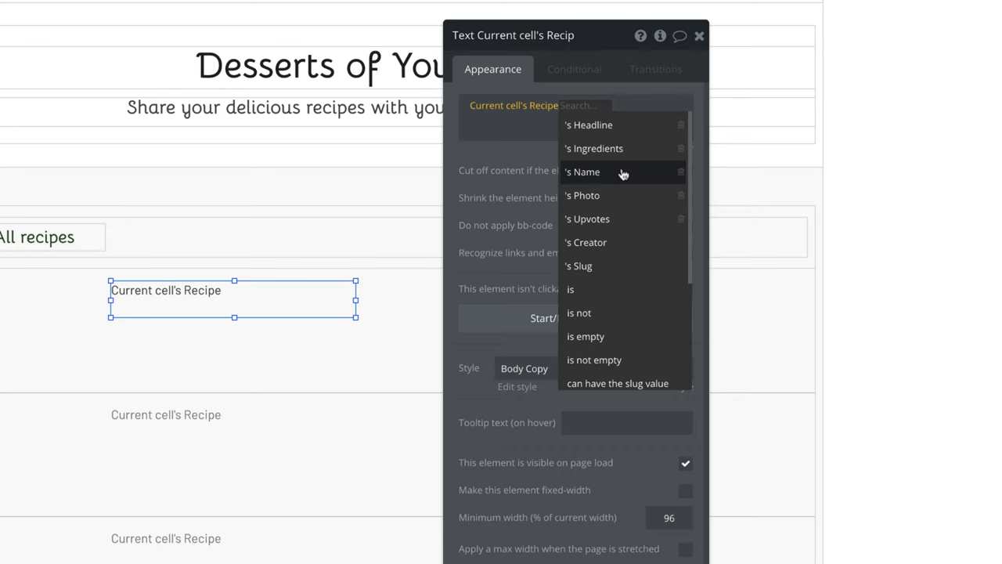
pyautogui.click(582, 171)
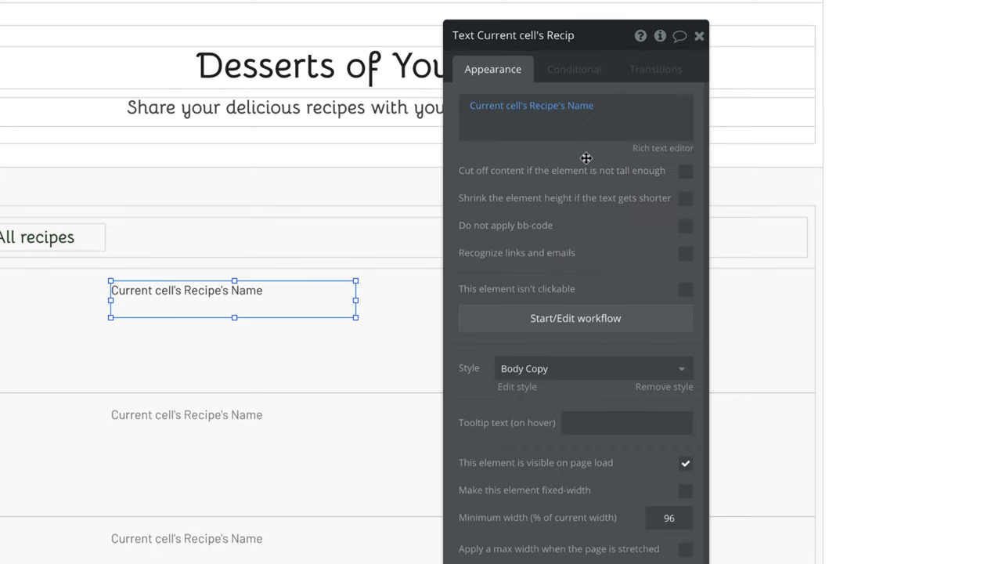
pyautogui.click(592, 368)
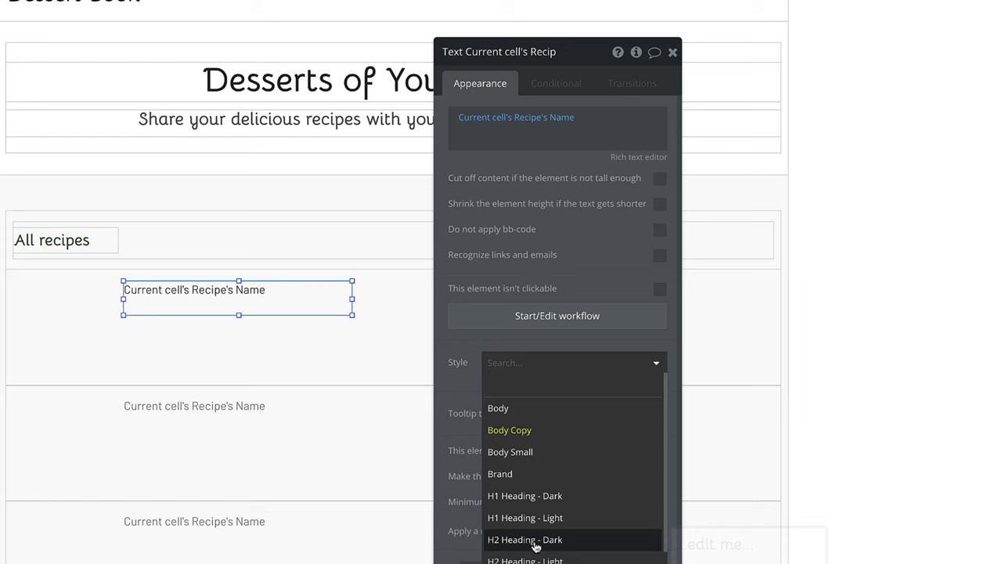
pyautogui.click(525, 538)
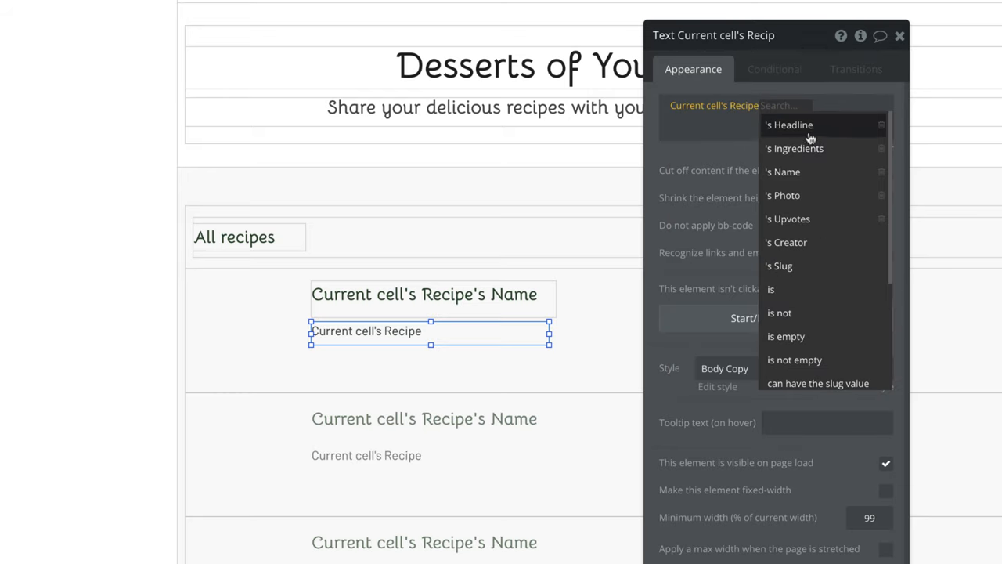
# Make the second text show Current cell's Recipe's Headline.
pyautogui.click(789, 126)
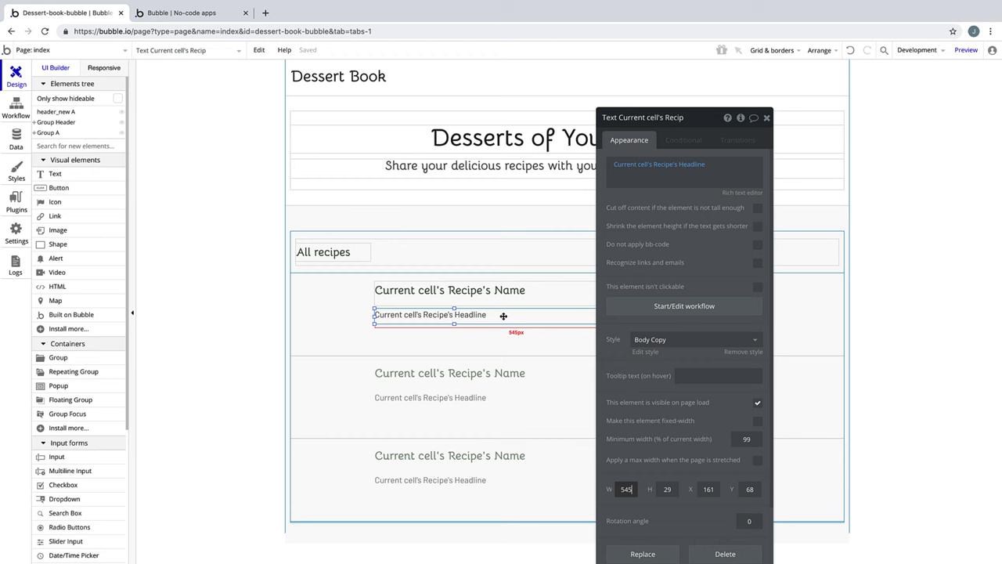
pyautogui.moveTo(212, 238)
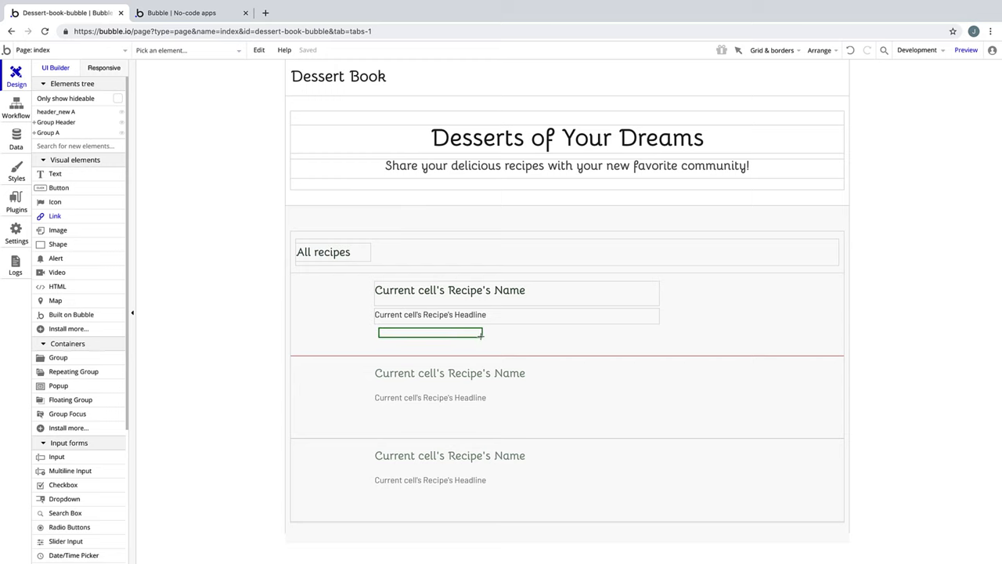
# Enter View Recipe as the link's text and confirm its Standard Link style.
pyautogui.click(430, 332)
pyautogui.write('View')
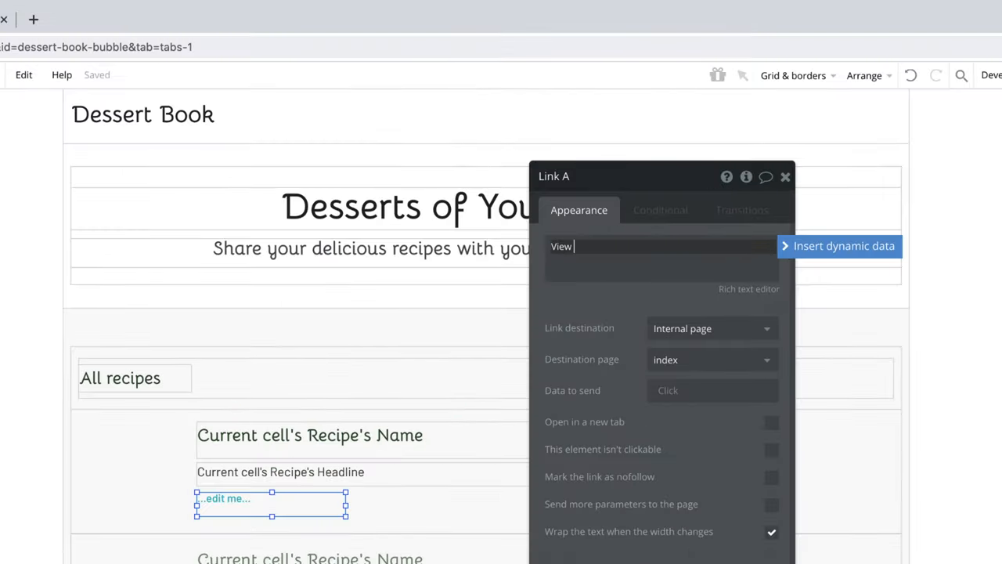
pyautogui.write('Recipe')
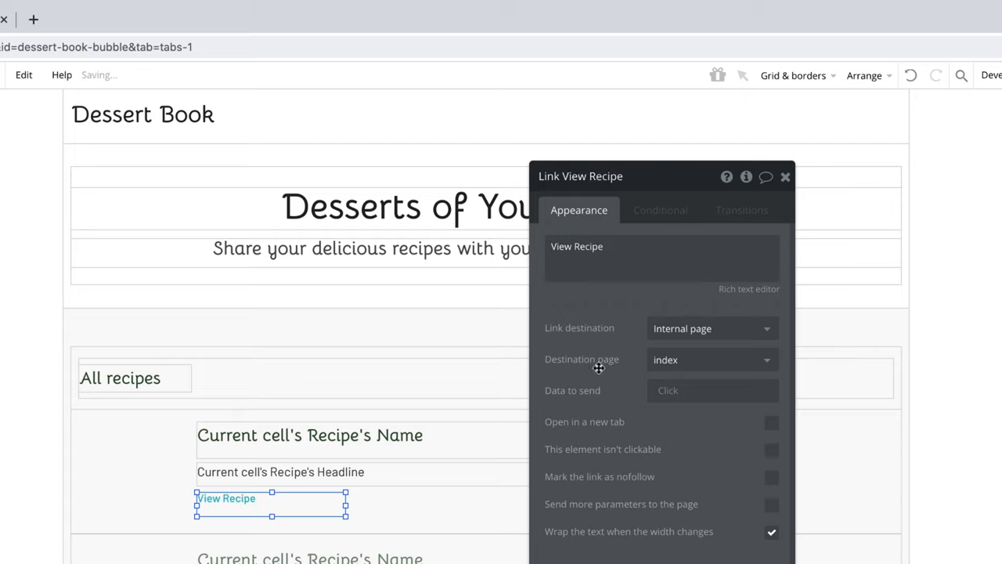
pyautogui.click(711, 359)
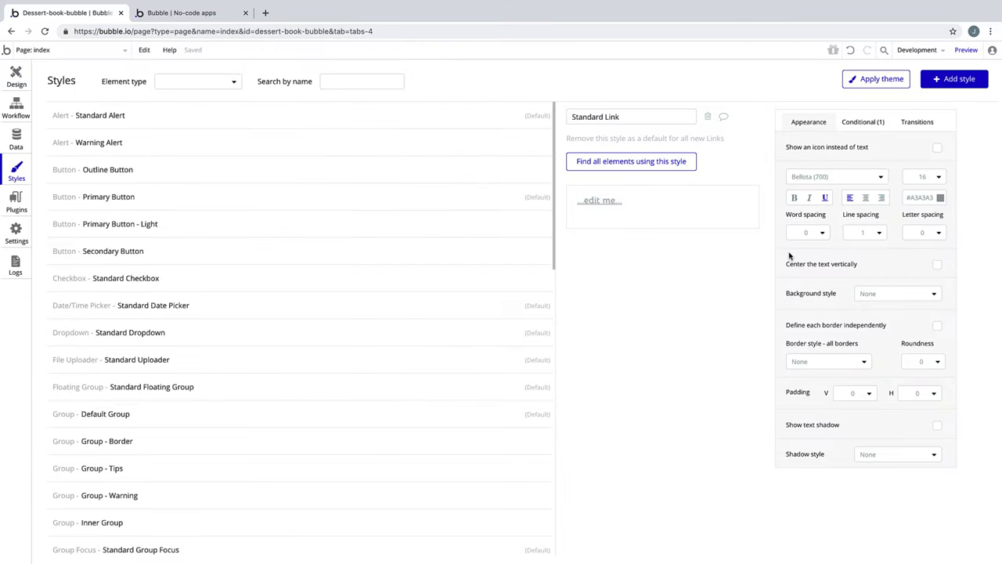
pyautogui.click(16, 75)
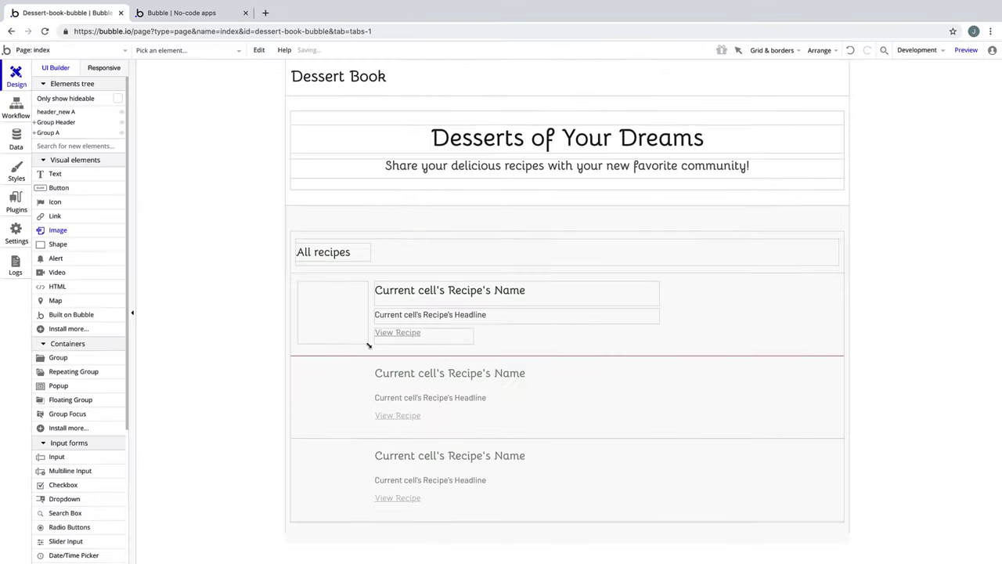
# Set the image's dynamic source to Current cell's Recipe's Photo.
pyautogui.click(330, 311)
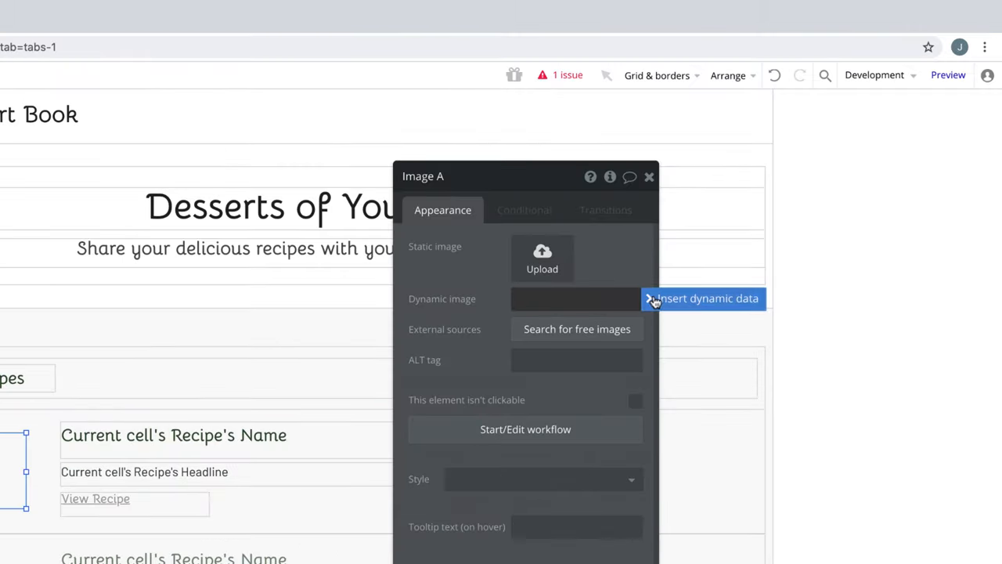
pyautogui.click(702, 297)
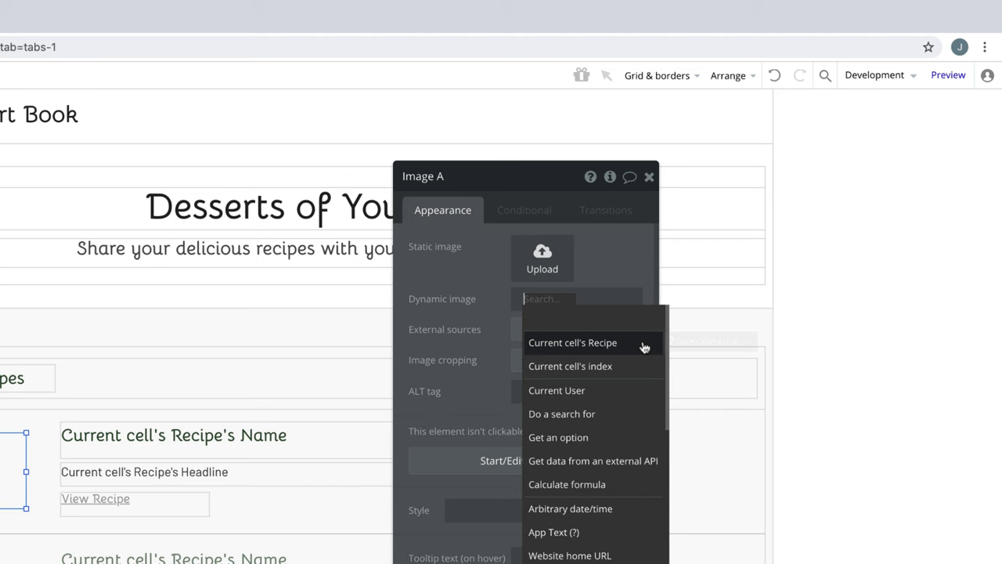
pyautogui.click(573, 342)
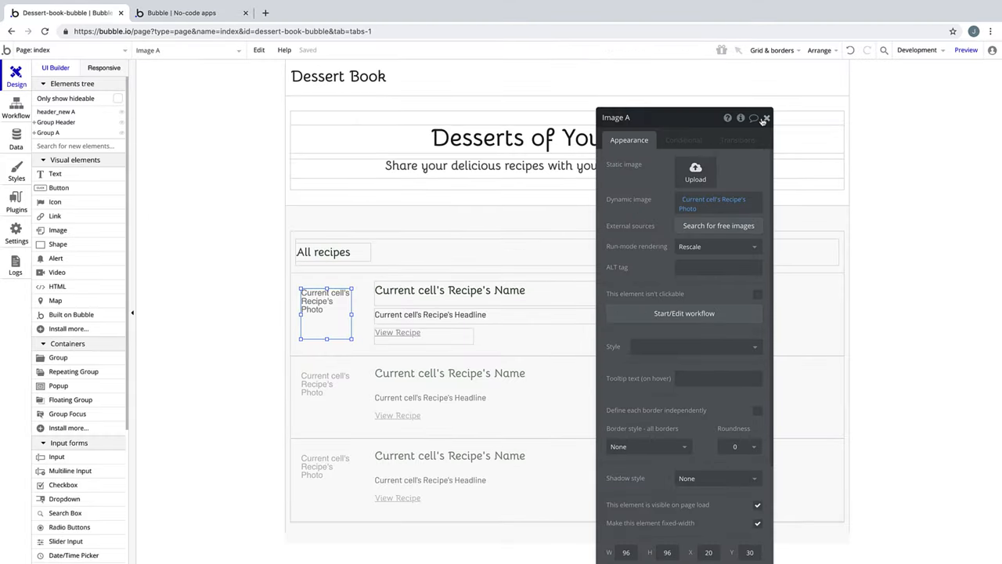
pyautogui.click(766, 118)
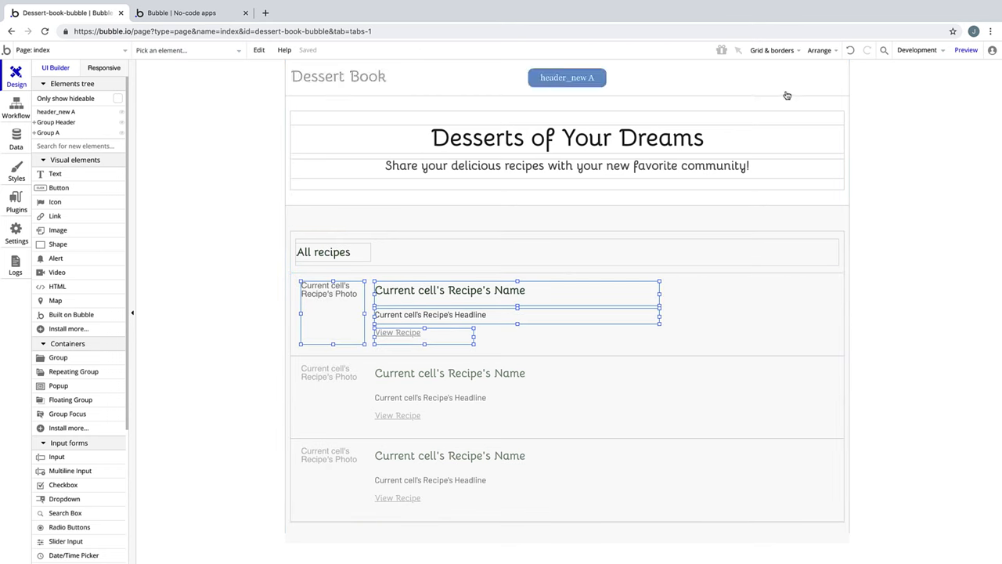
# Group photo, name, headline and link, checking the name reads from Parent group's Recipe.
pyautogui.click(819, 50)
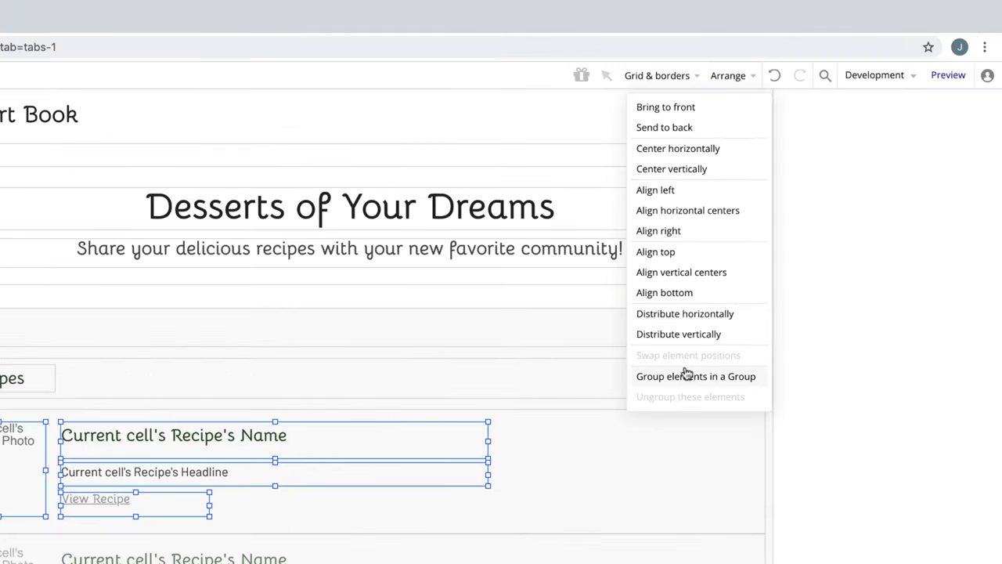
pyautogui.click(695, 376)
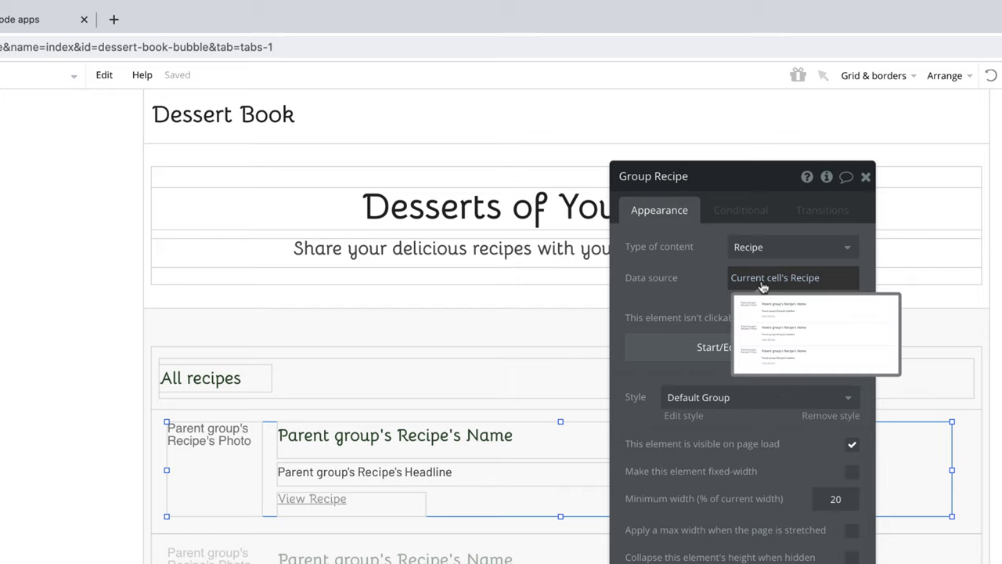
pyautogui.click(395, 436)
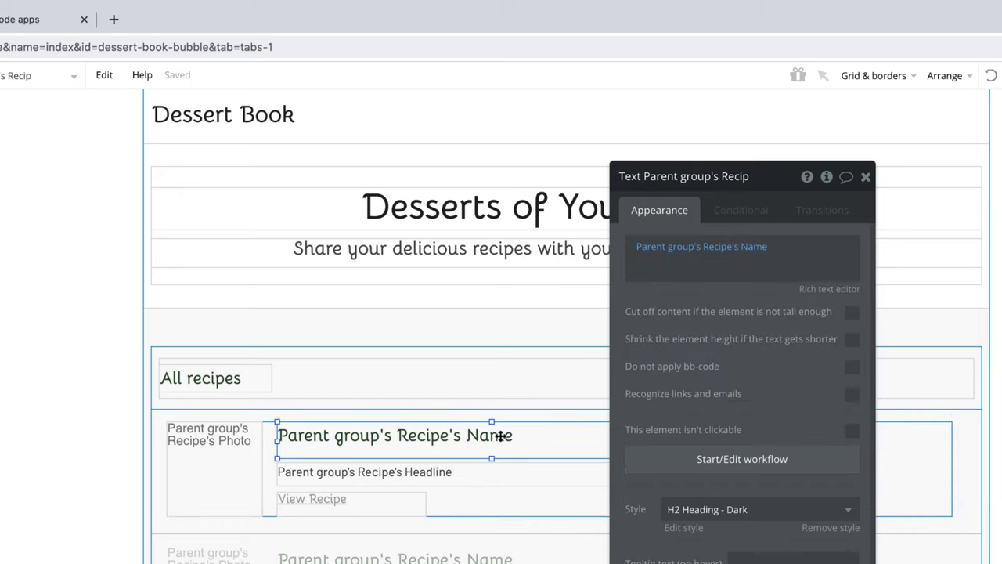
pyautogui.moveTo(470, 452)
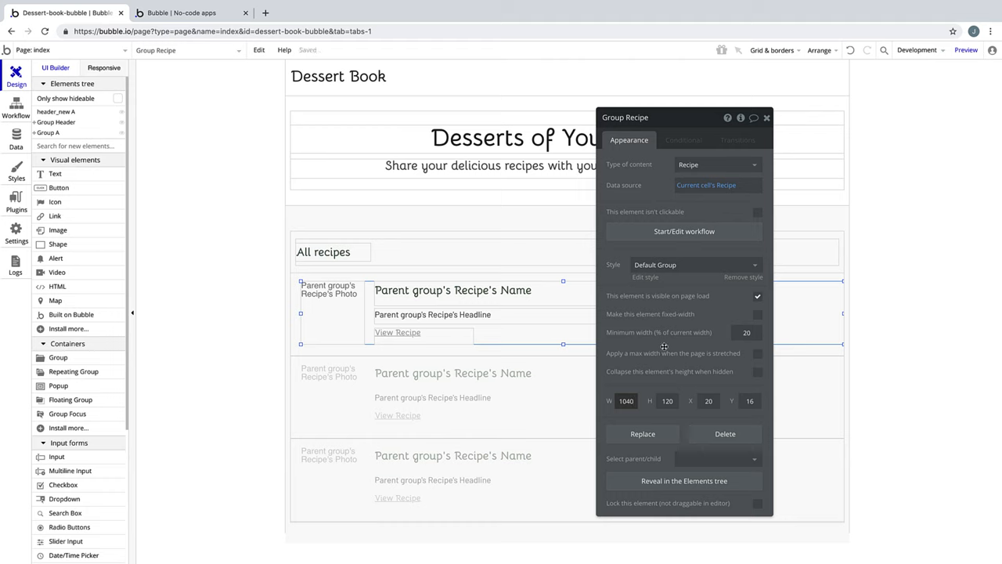
# Center Group Recipe horizontally and create the Card style from it.
pyautogui.click(819, 50)
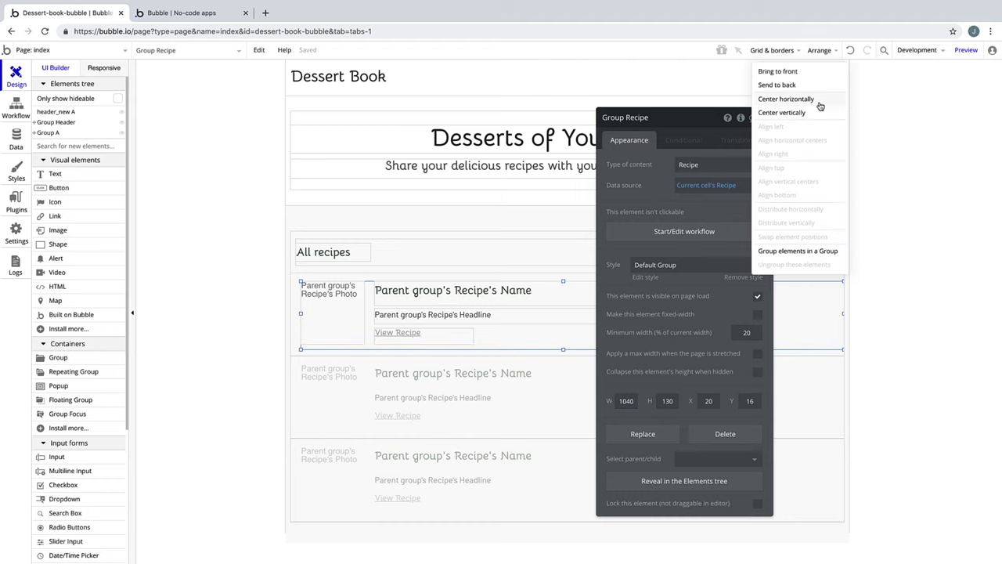
pyautogui.click(786, 99)
pyautogui.write('Card')
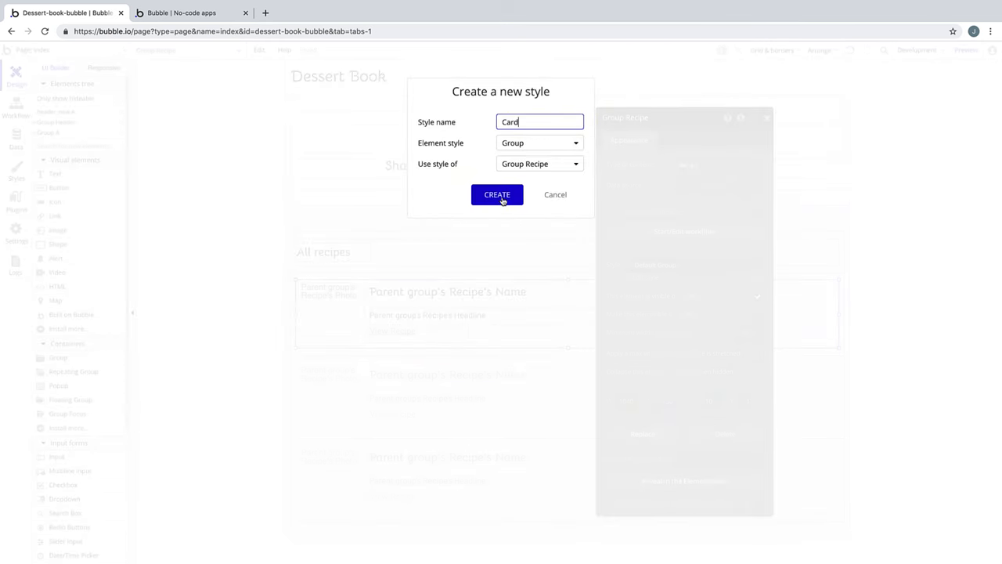
pyautogui.click(497, 194)
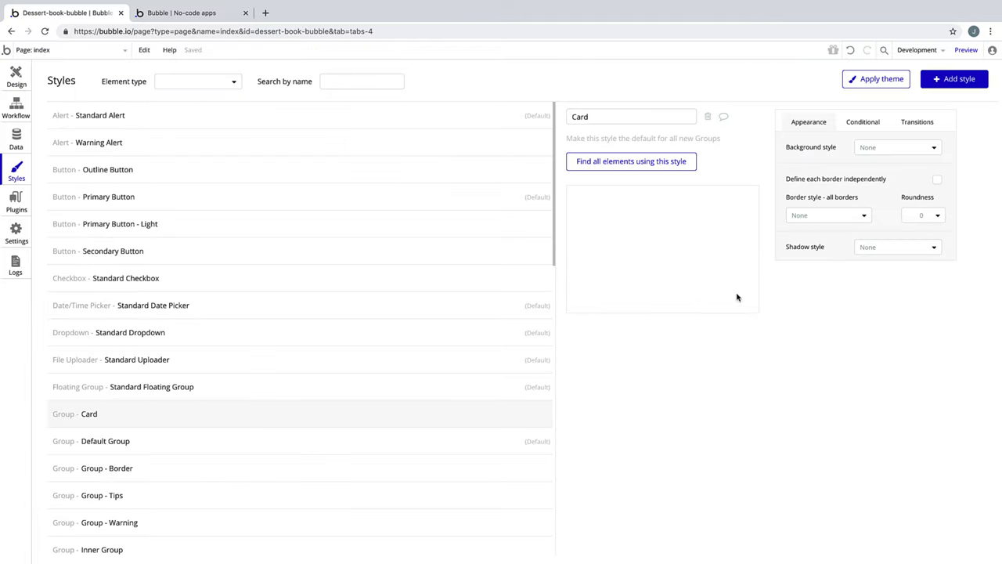
pyautogui.click(16, 75)
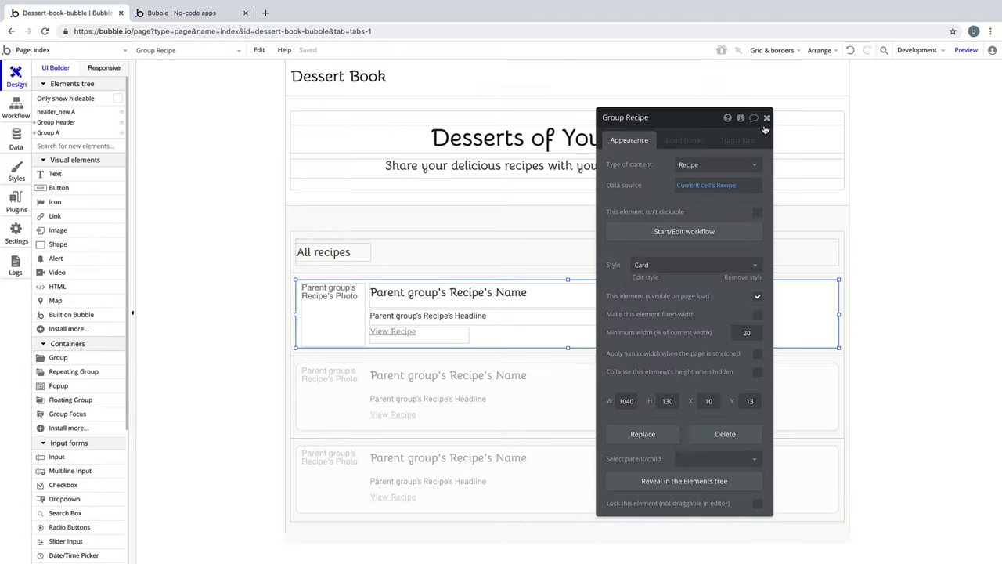